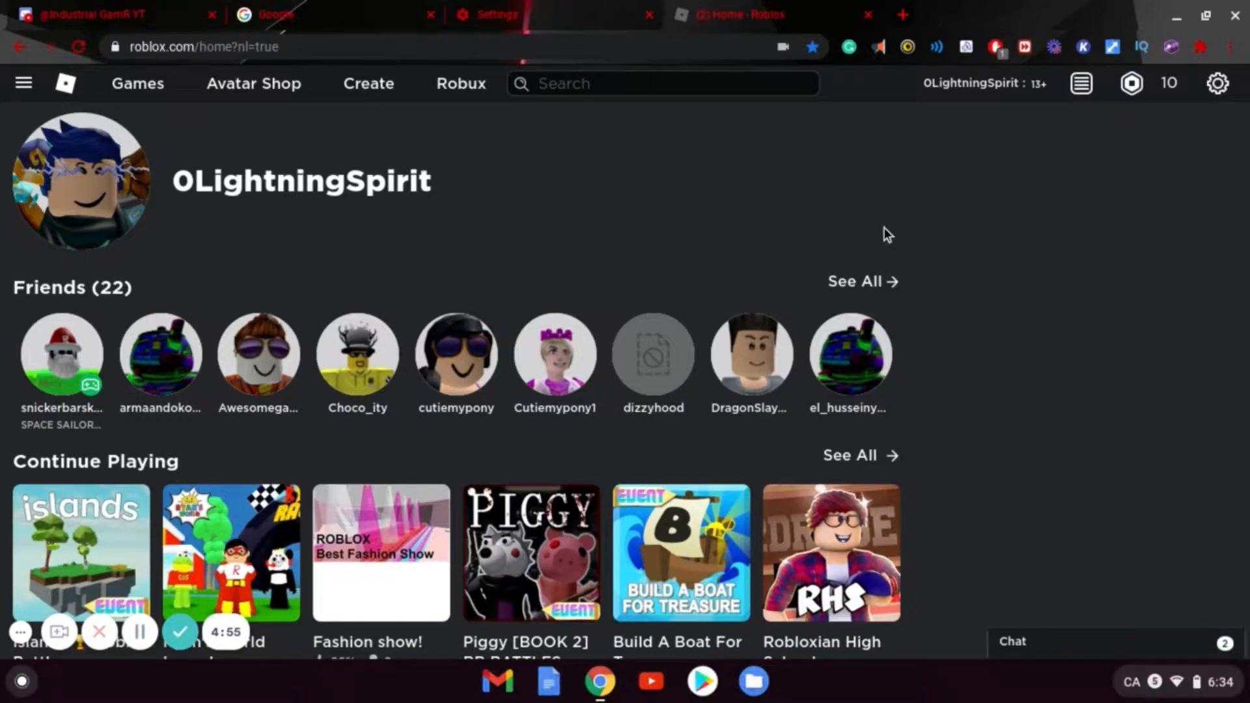
pyautogui.moveTo(771, 15)
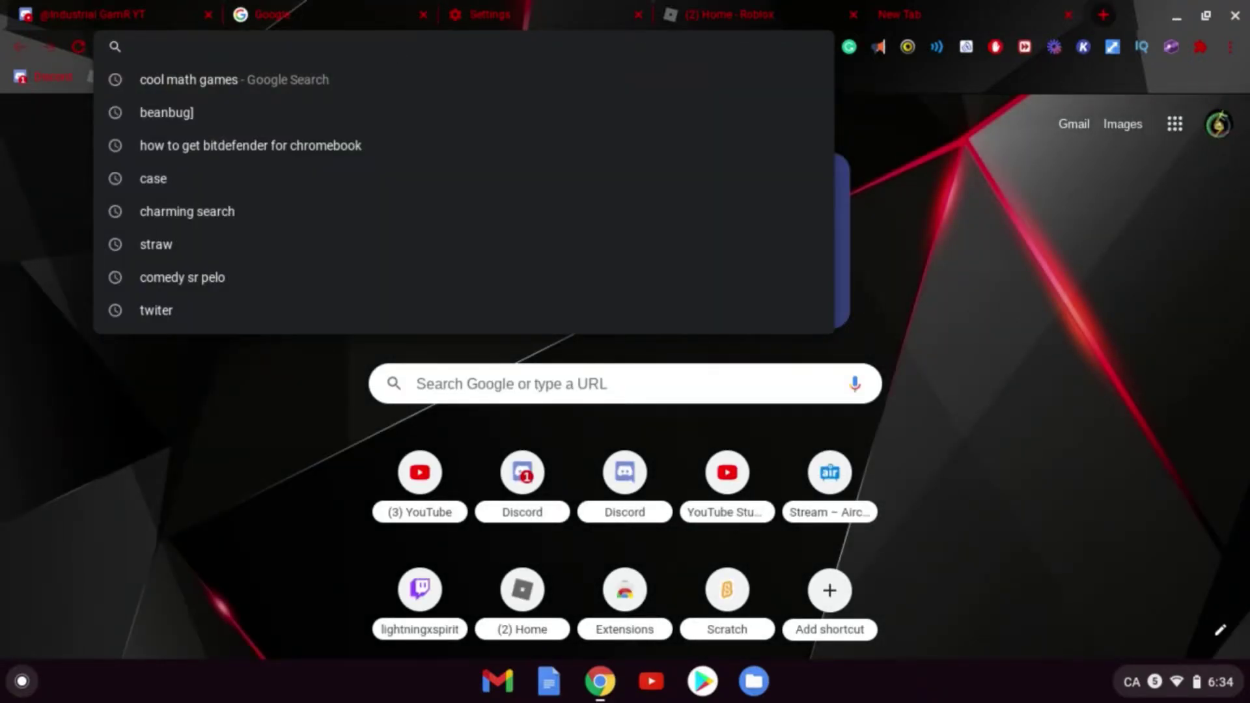
# Search 'wow' from the address bar, landing on Bing results for World of Warcraft
pyautogui.write('wow')
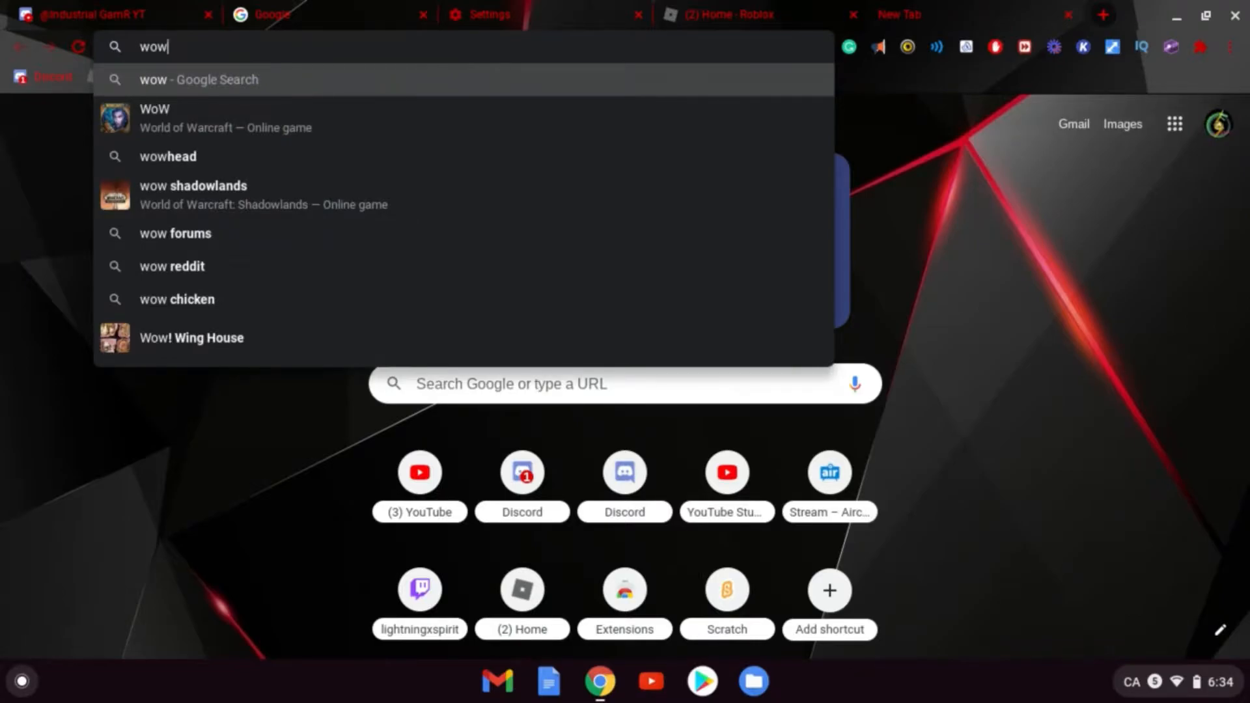
pyautogui.press('Enter')
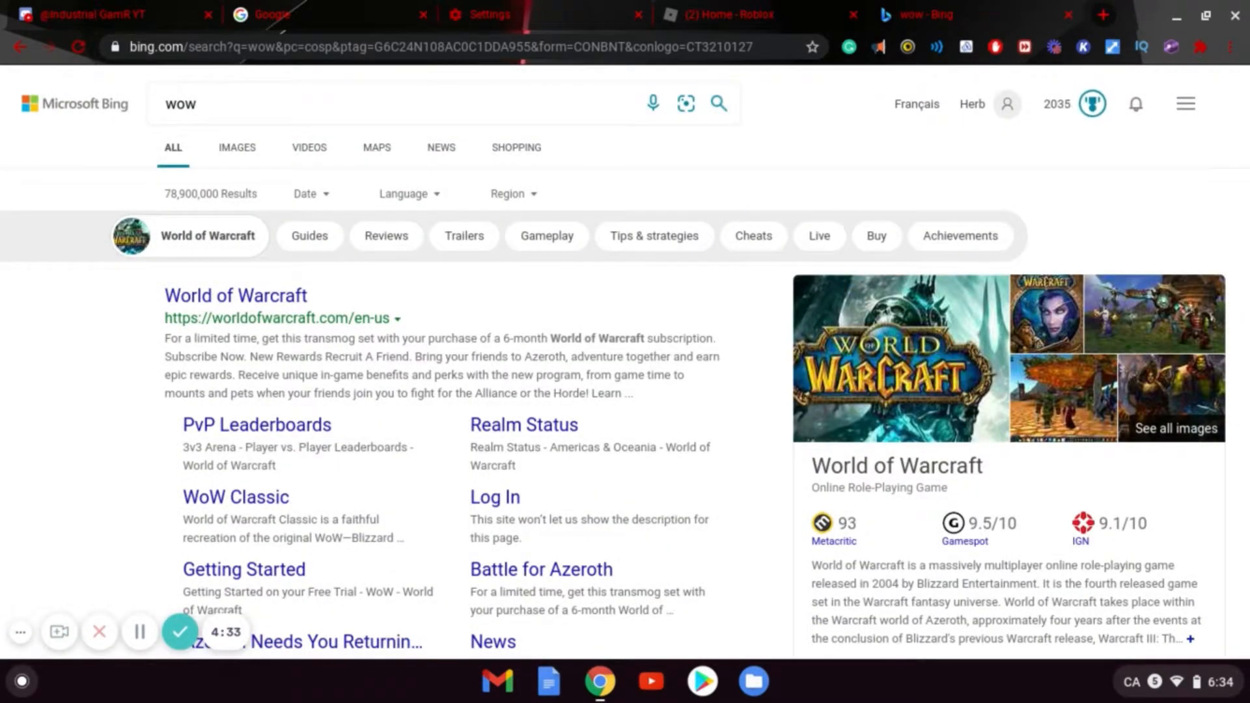
pyautogui.moveTo(834, 6)
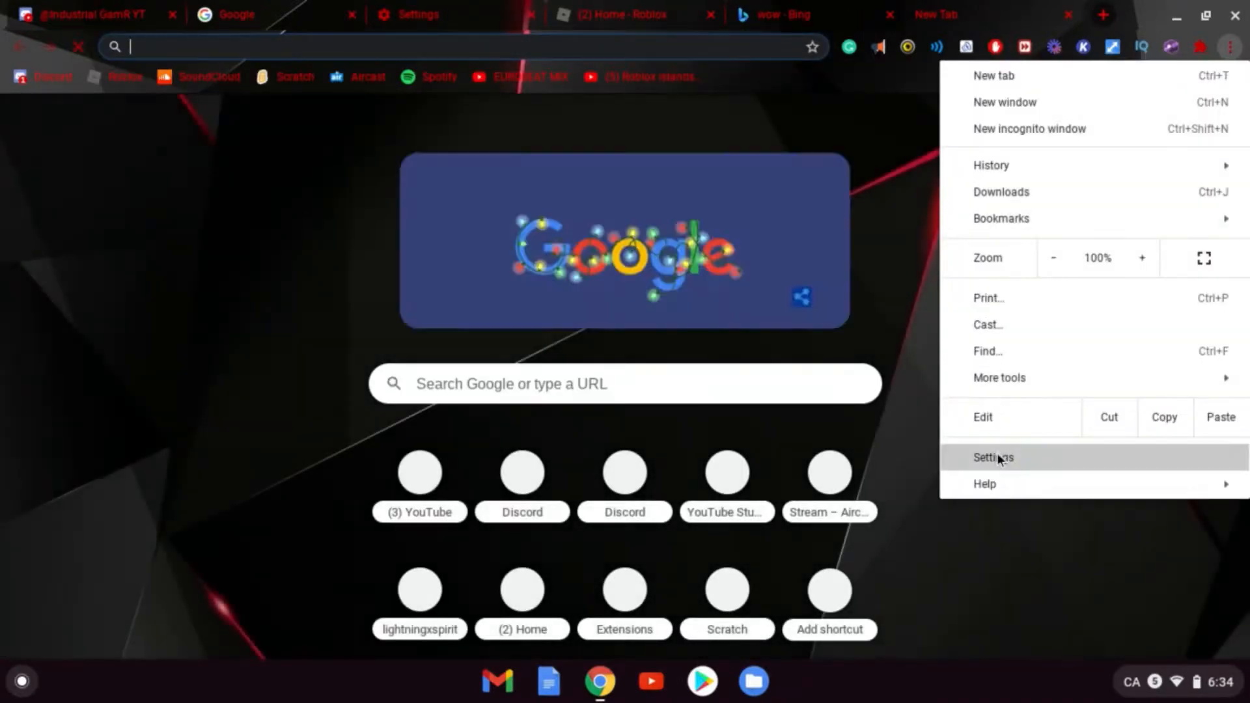
# Reach Chrome's Settings page from the three-dot menu
pyautogui.click(992, 457)
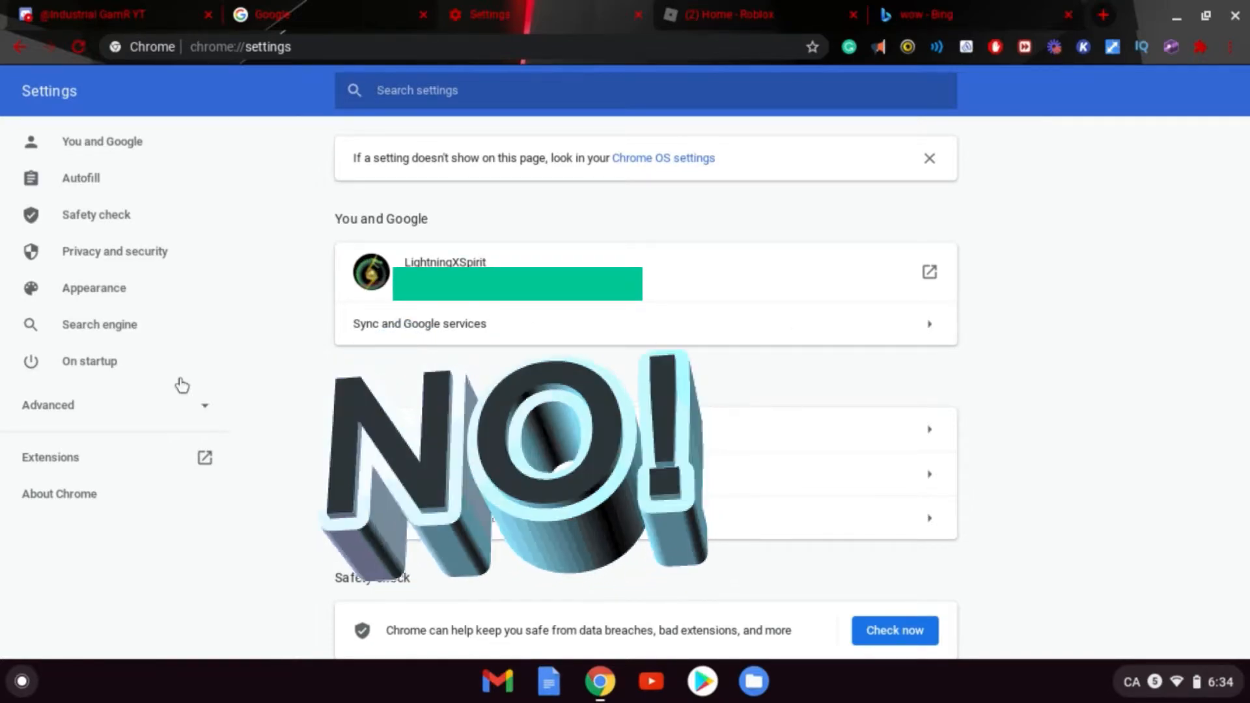
# Go to Search engine settings and show the full Manage search engines list
pyautogui.click(99, 325)
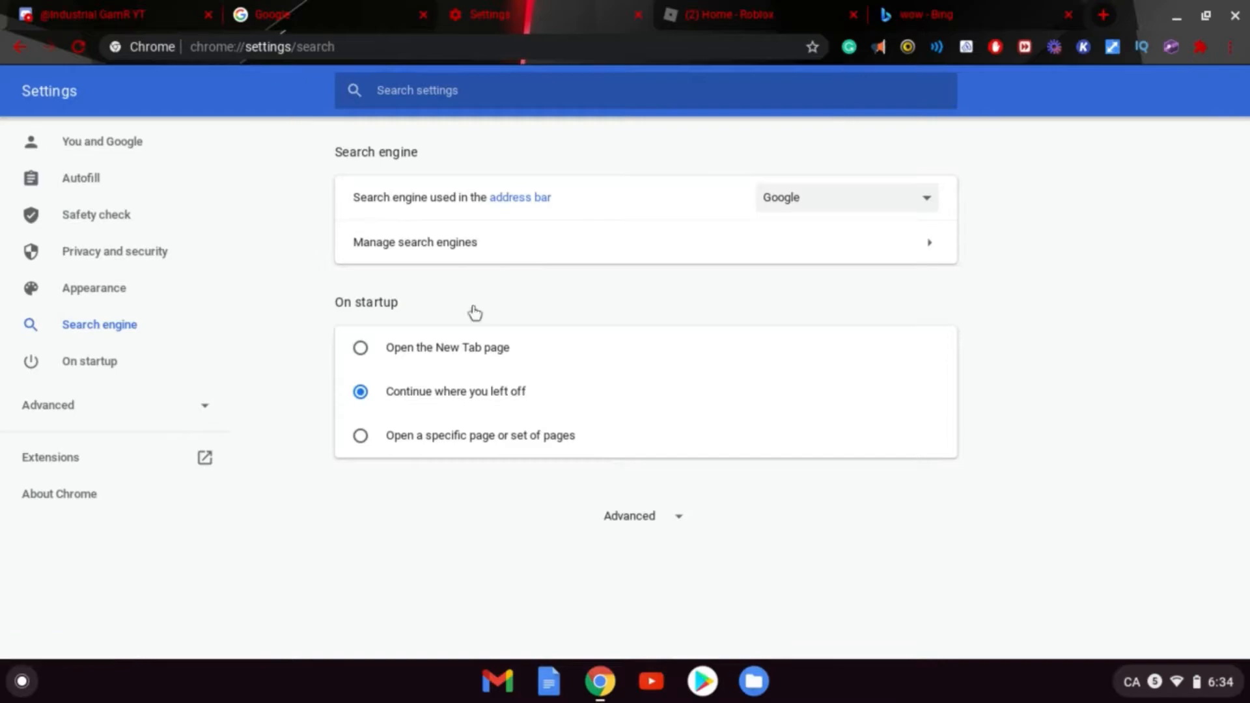
pyautogui.moveTo(774, 304)
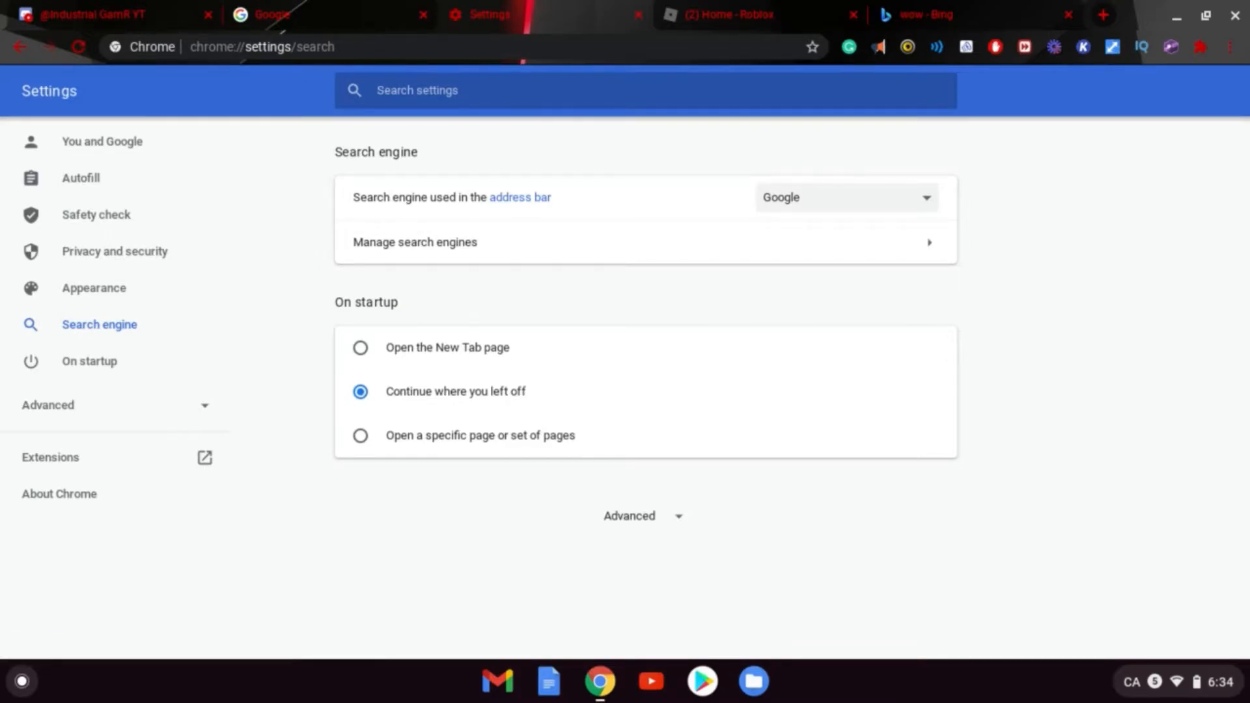
pyautogui.moveTo(918, 154)
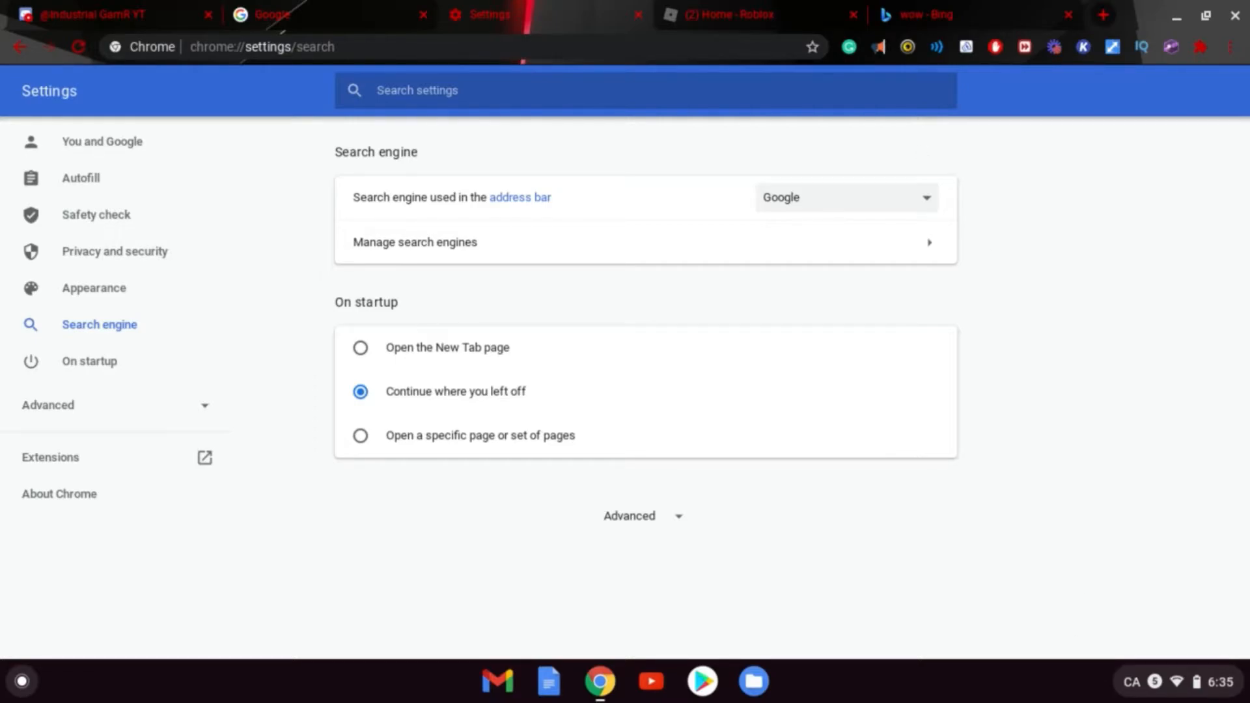
pyautogui.click(857, 198)
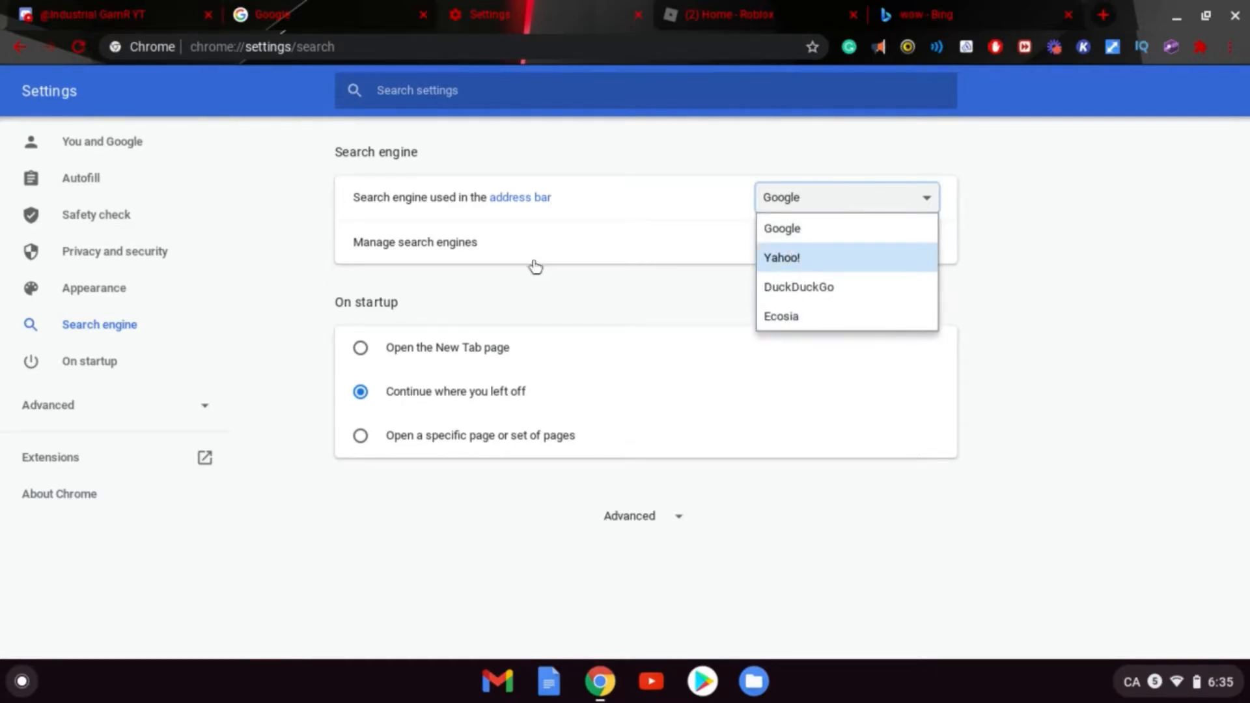
pyautogui.click(414, 242)
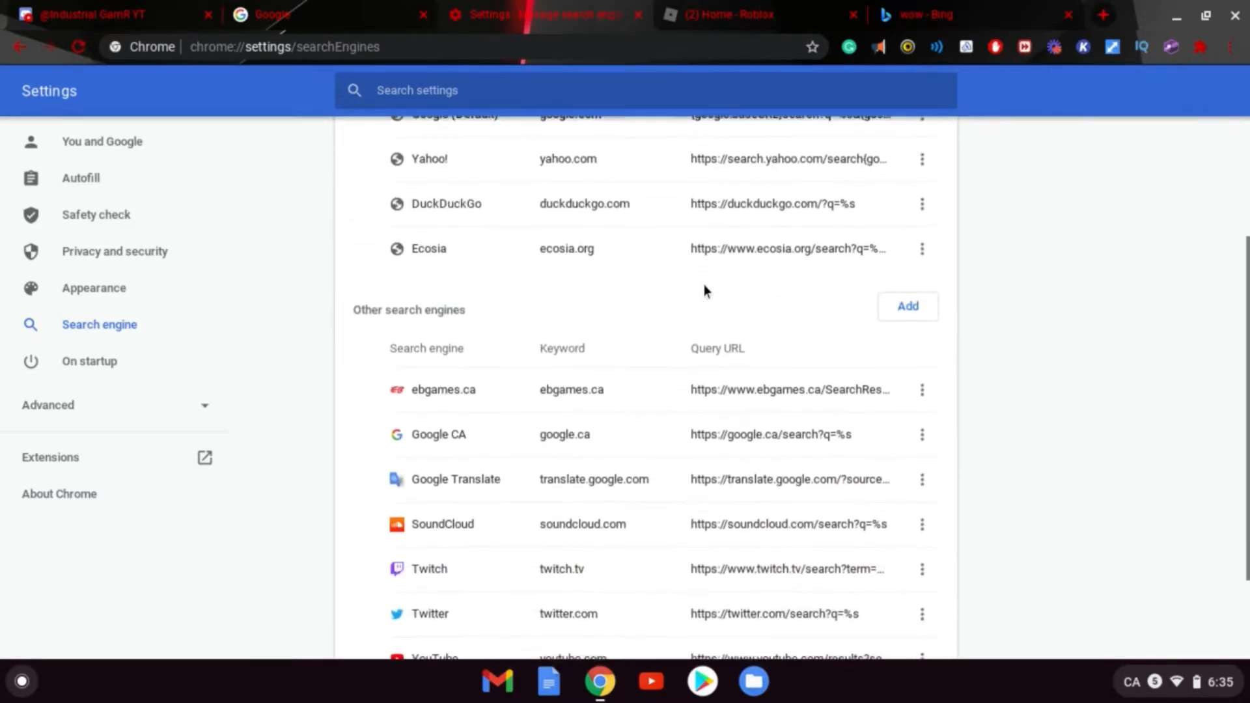
pyautogui.scroll(-3)
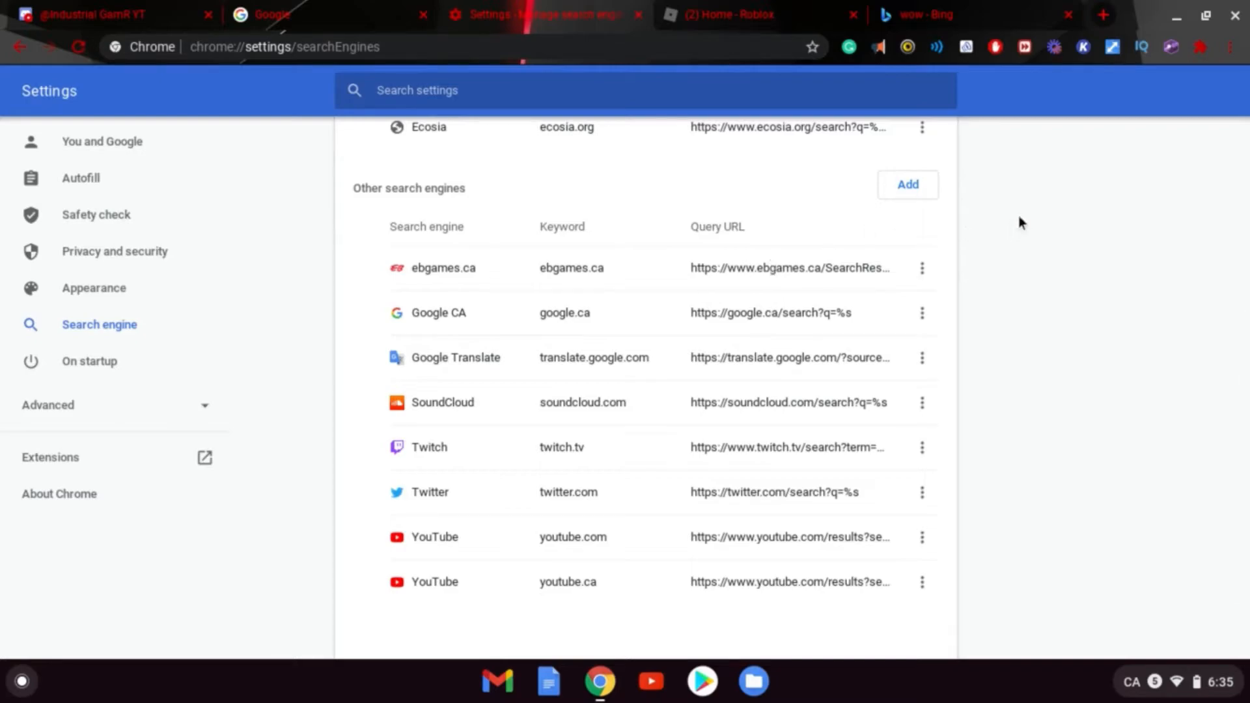
pyautogui.moveTo(849, 509)
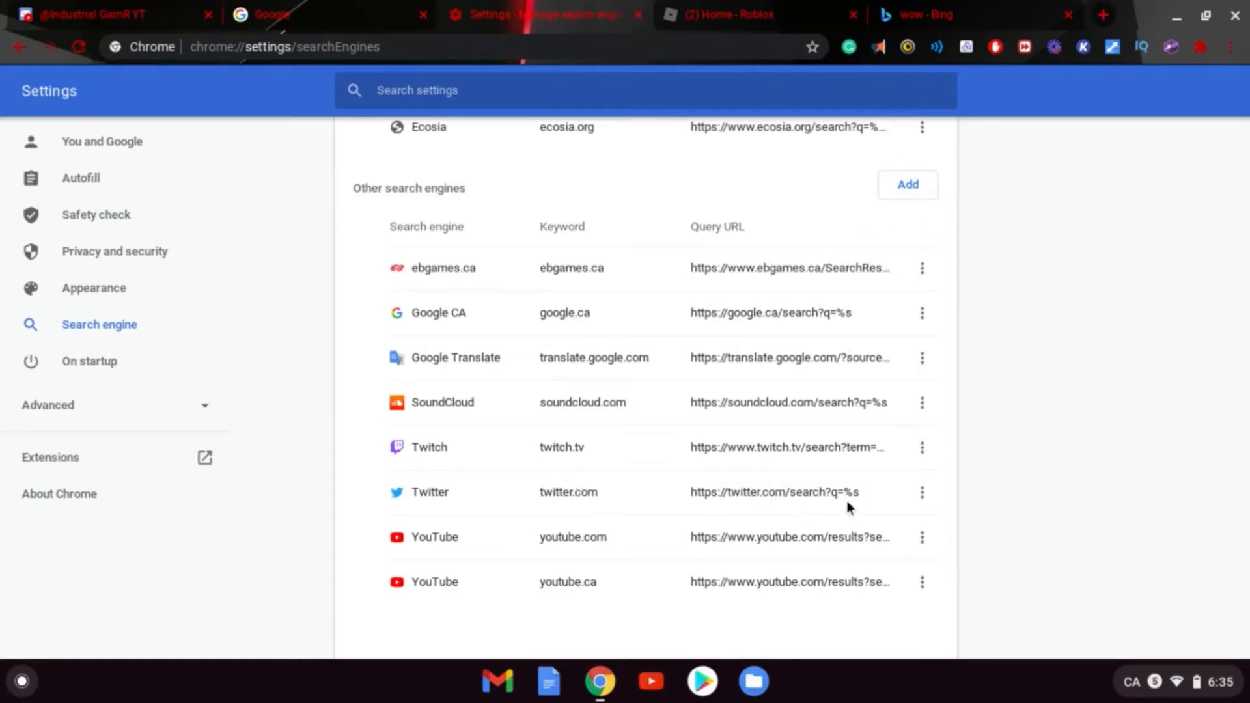
pyautogui.moveTo(909, 495)
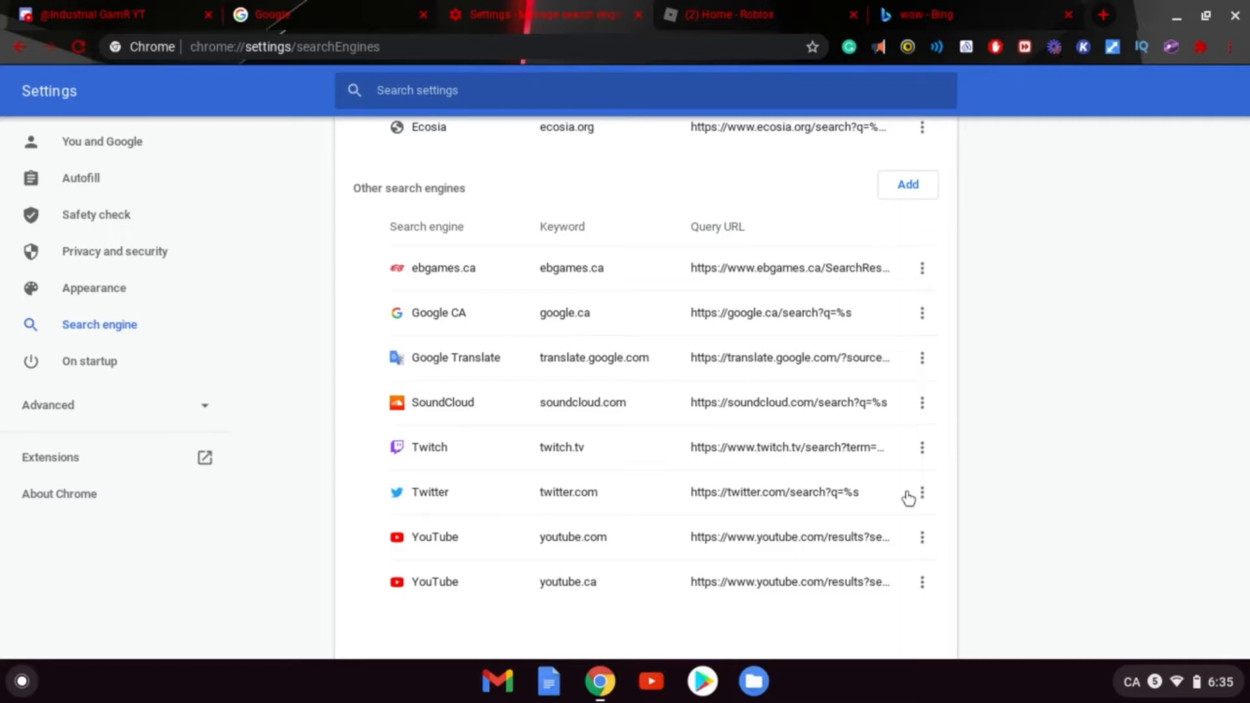
pyautogui.click(922, 493)
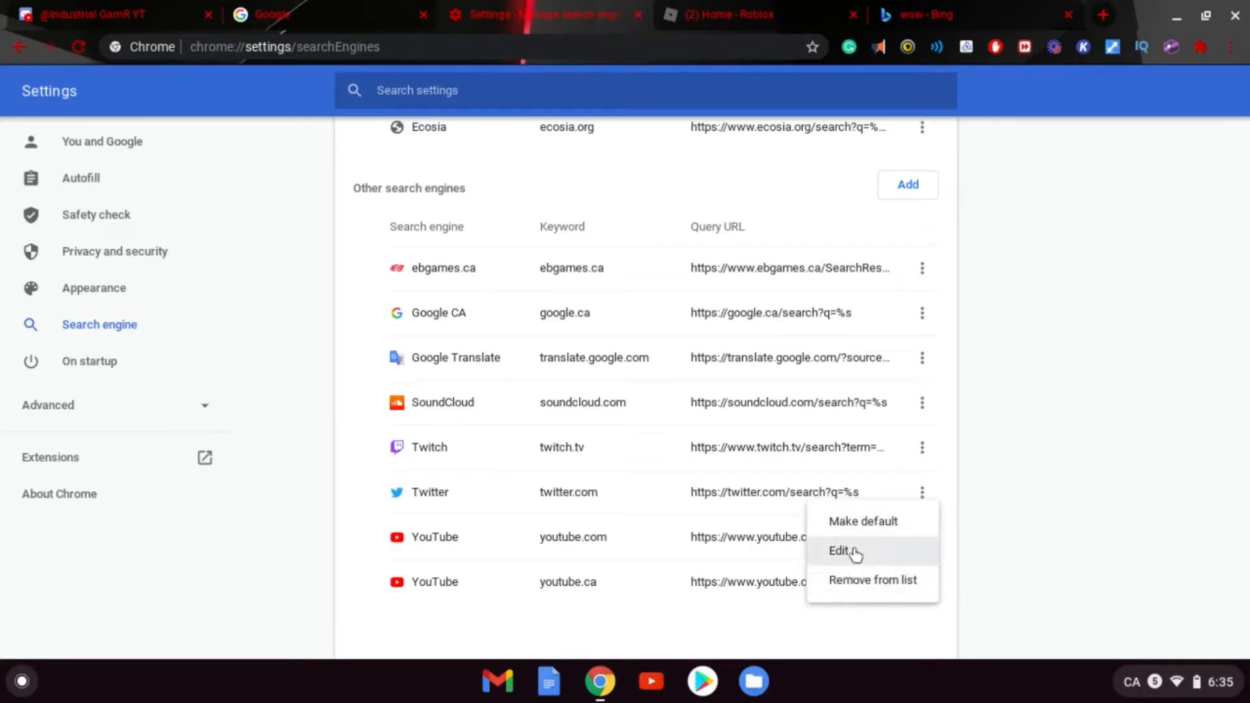
pyautogui.click(839, 551)
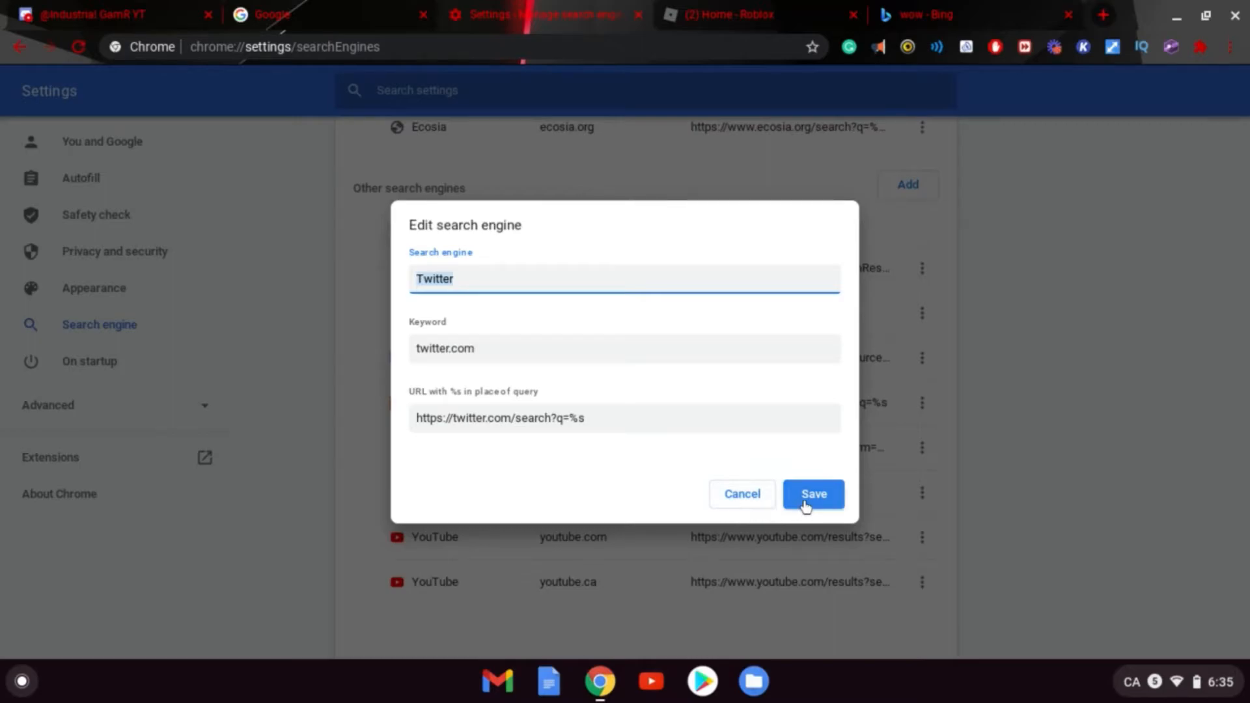
pyautogui.click(812, 493)
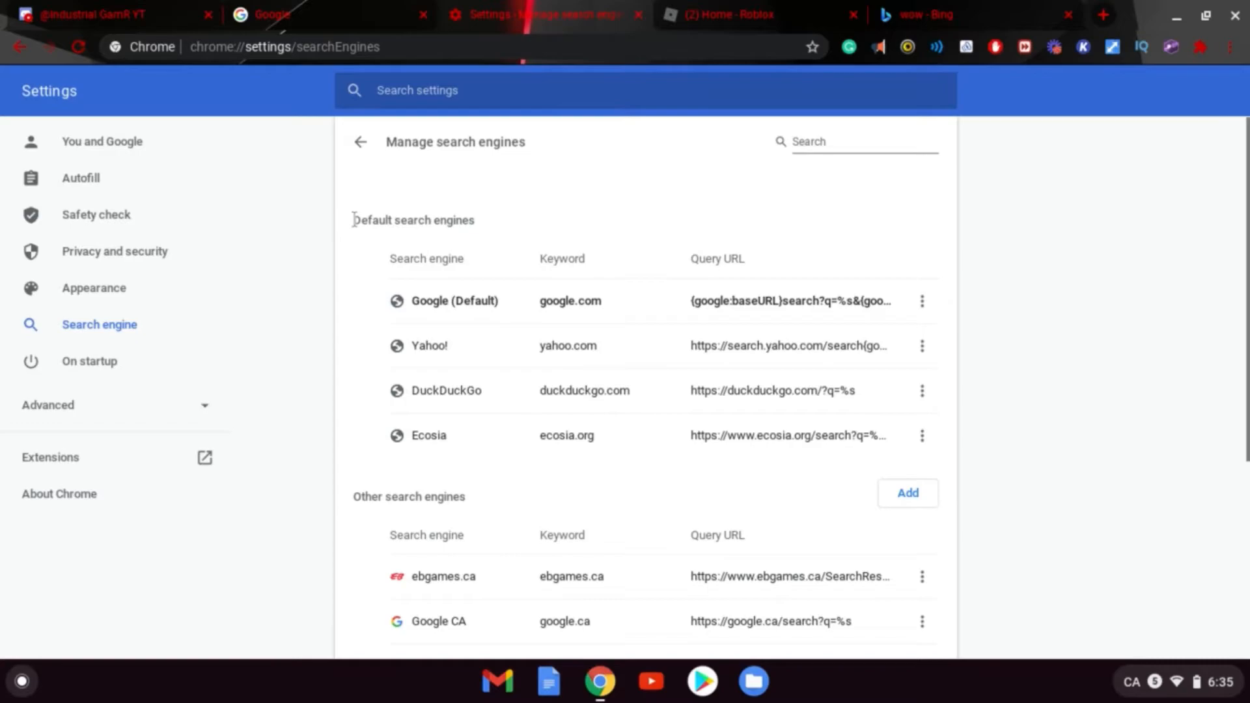
pyautogui.scroll(-3)
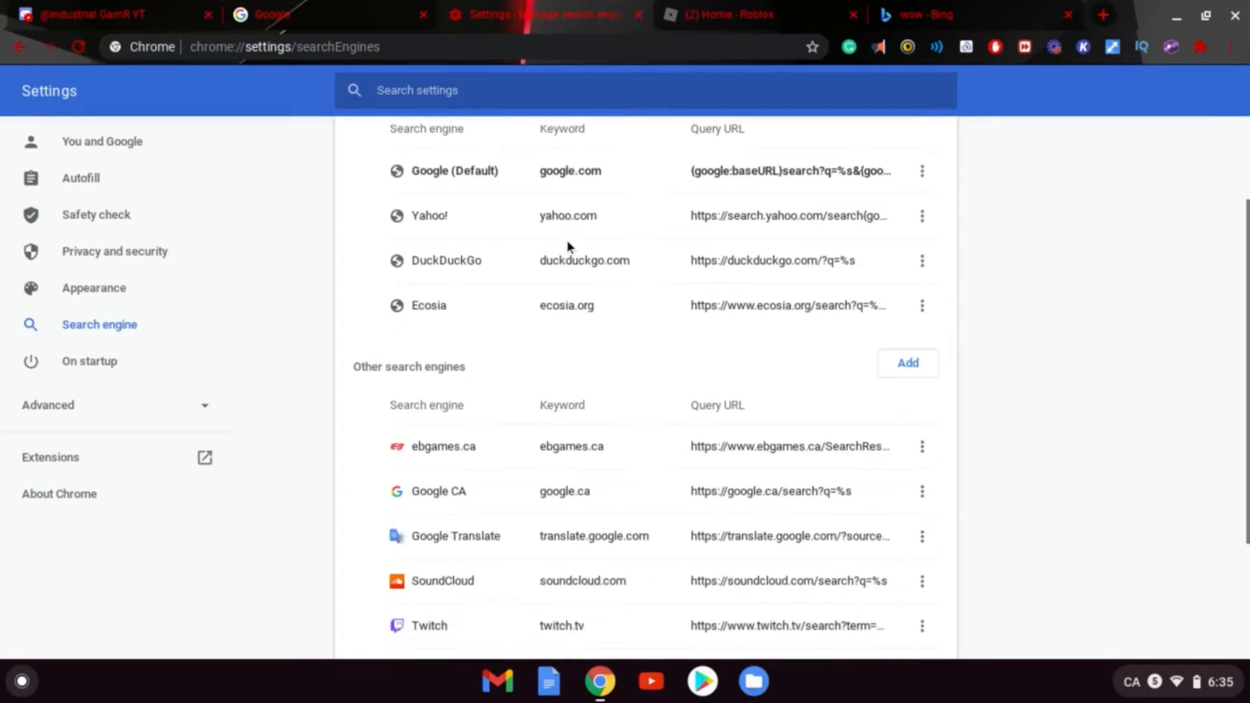
pyautogui.scroll(-3)
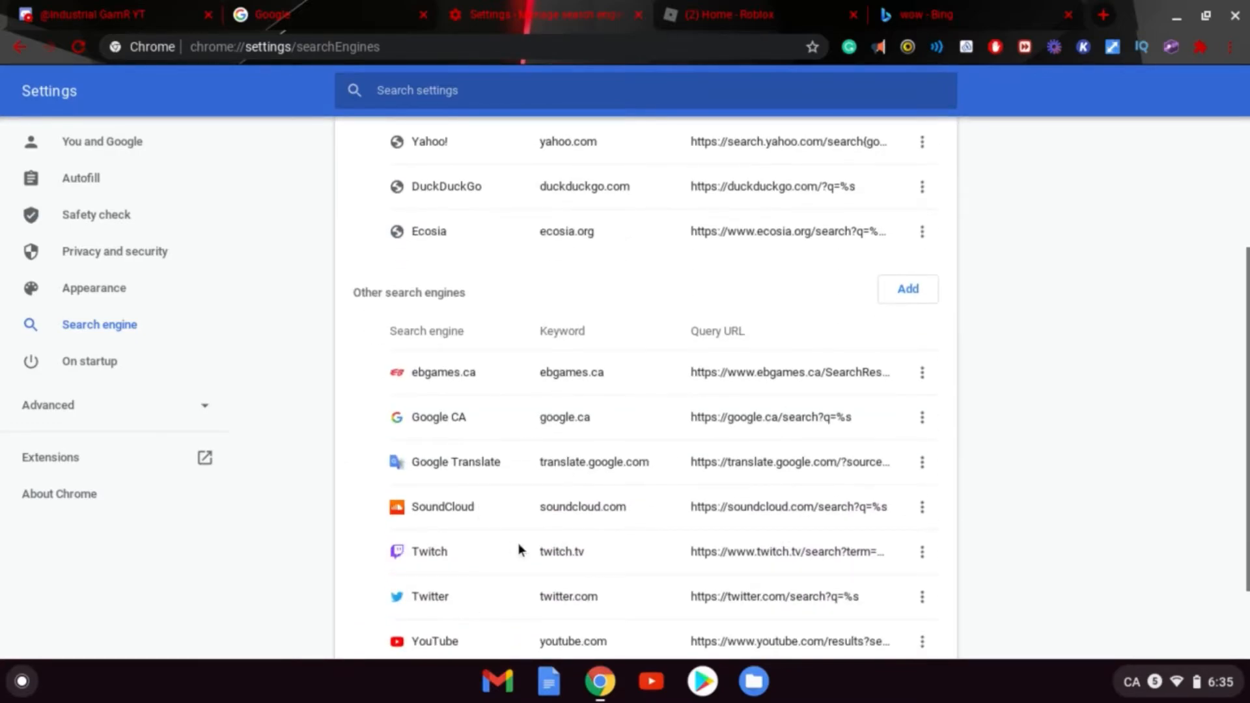
pyautogui.click(922, 417)
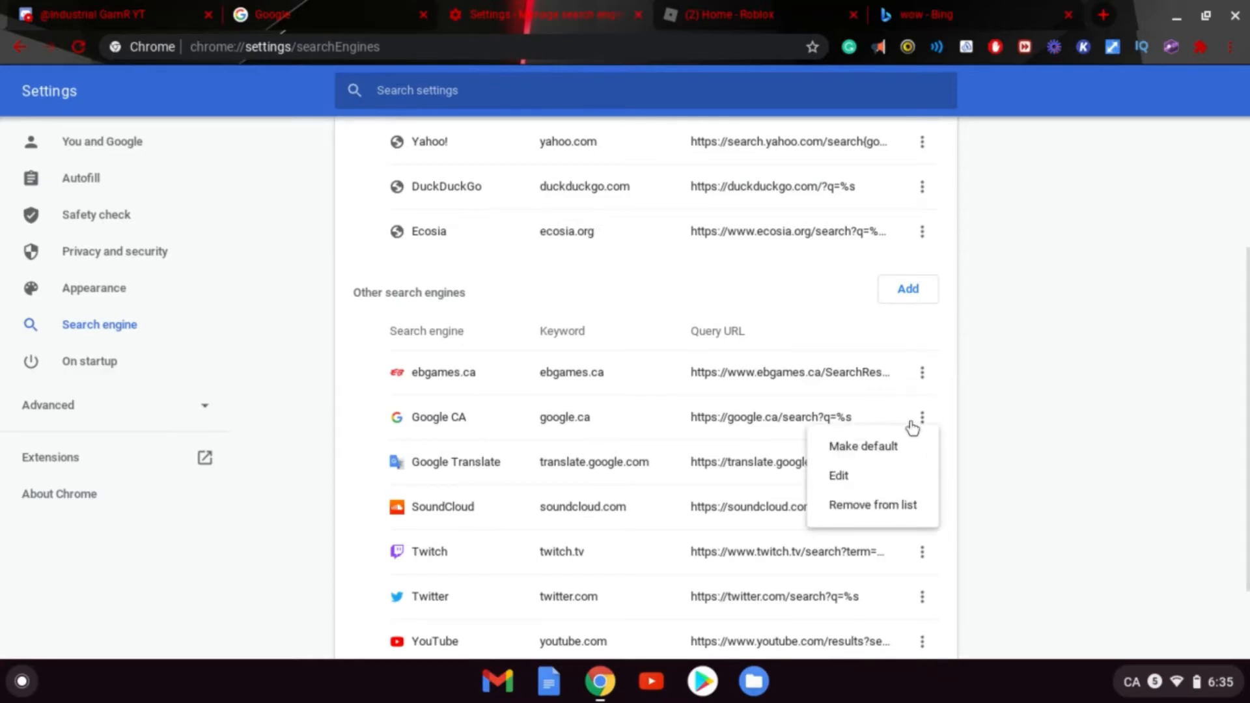
pyautogui.click(839, 477)
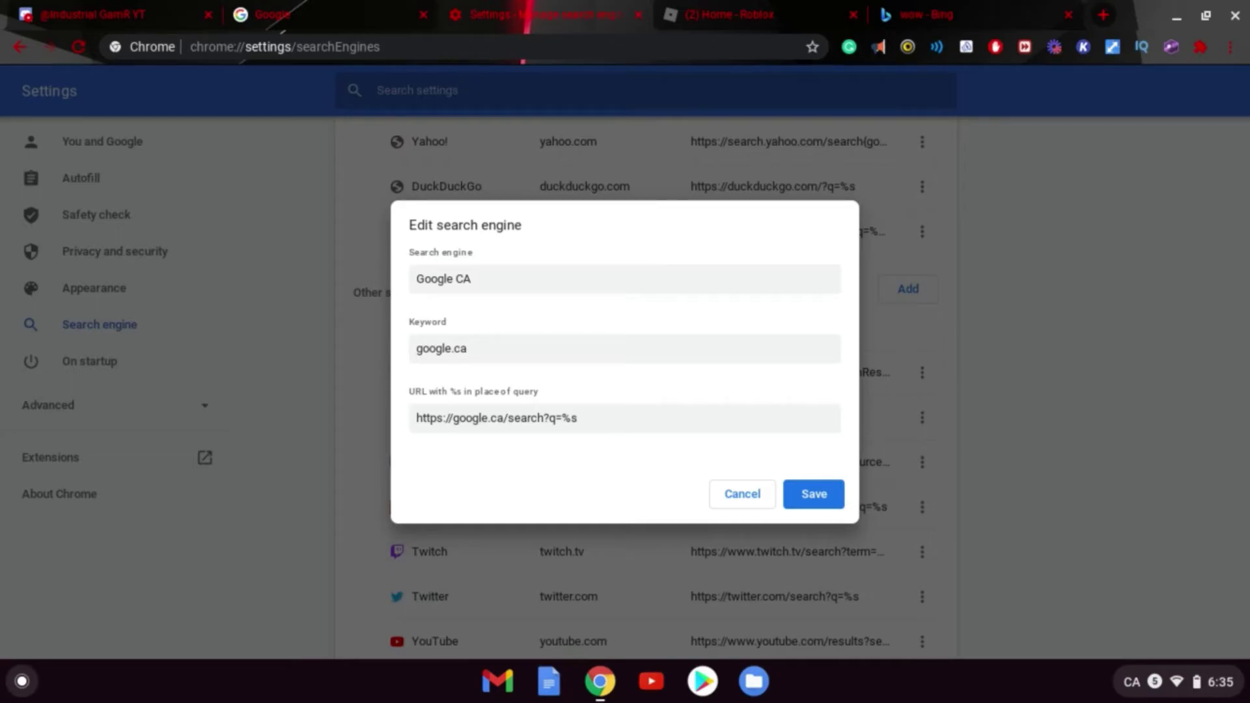
pyautogui.moveTo(445, 165)
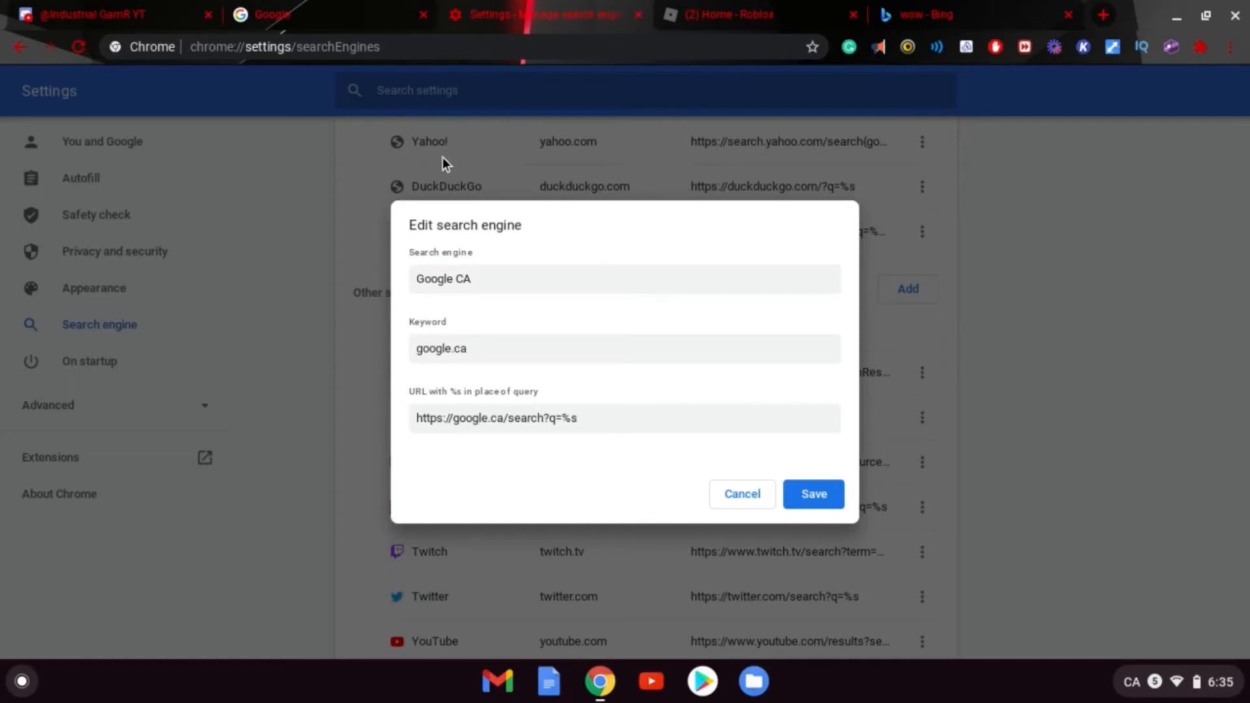
pyautogui.moveTo(671, 375)
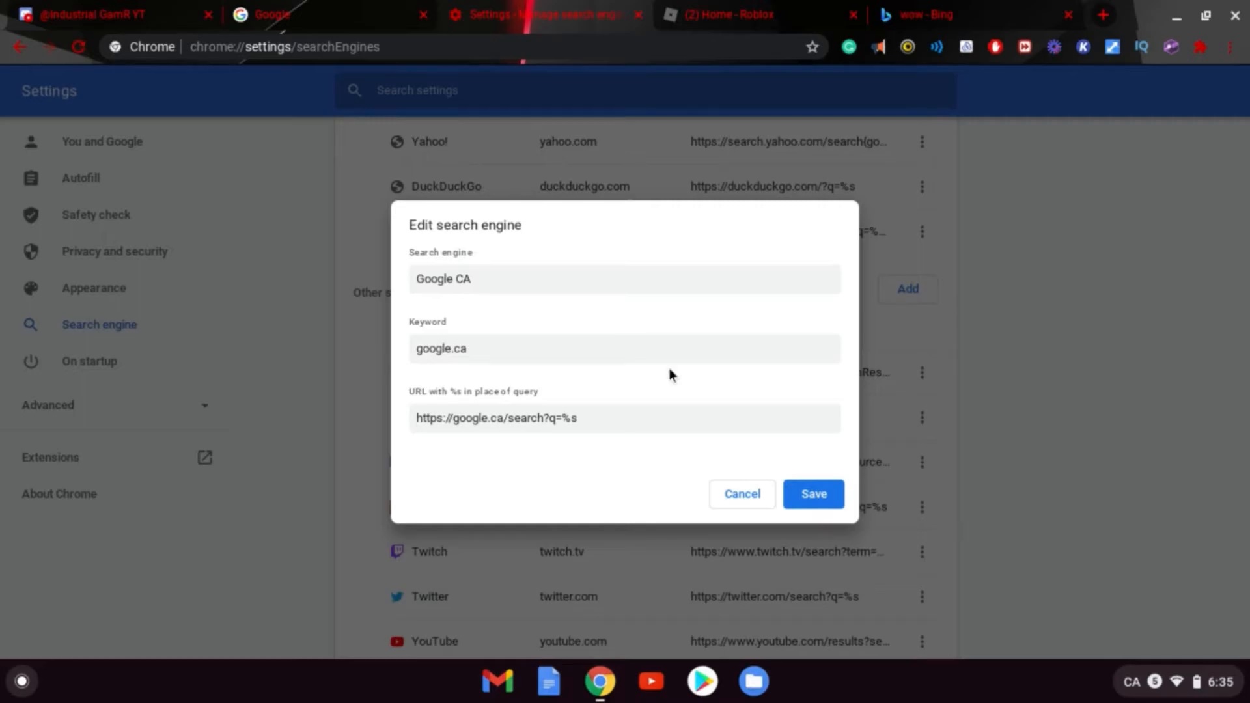
pyautogui.moveTo(596, 406)
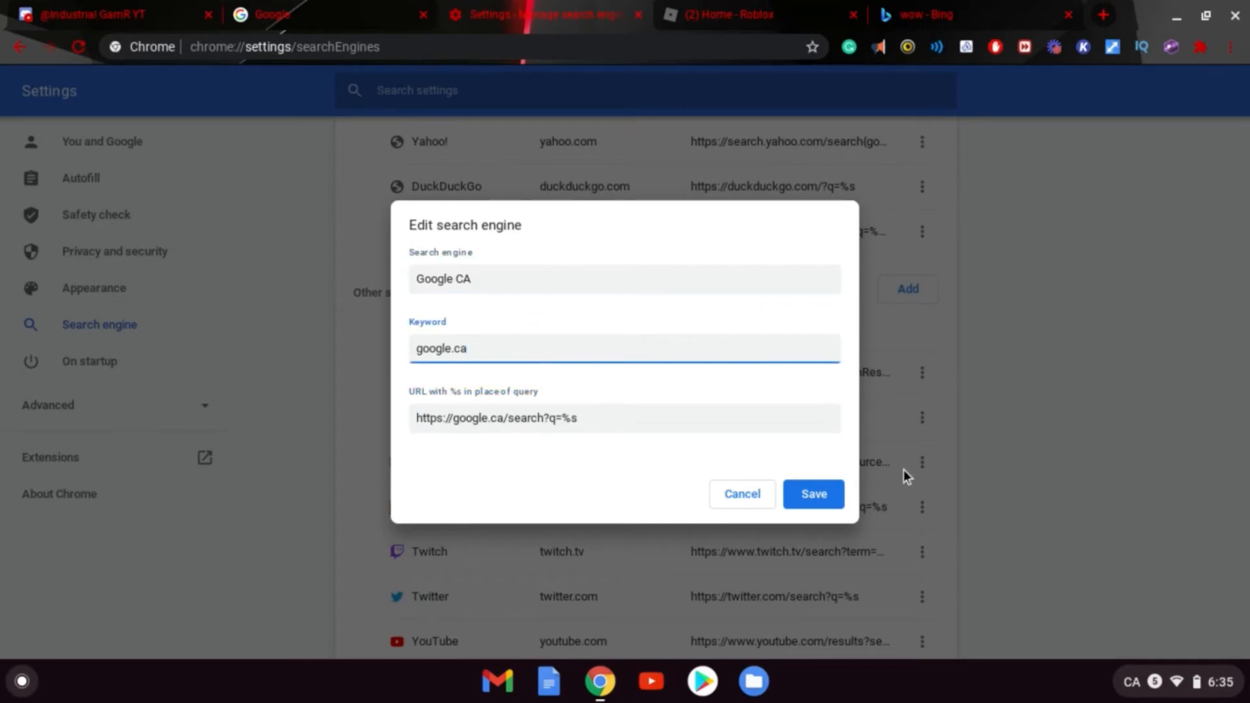
pyautogui.click(812, 493)
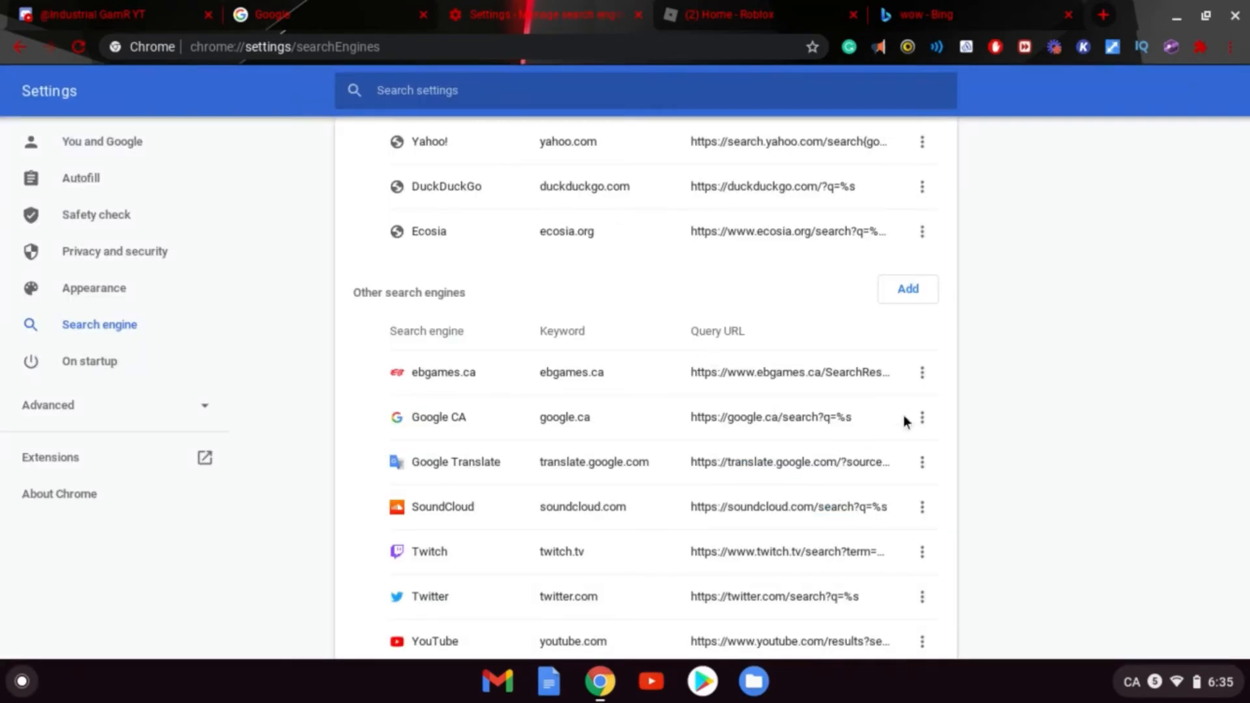
pyautogui.moveTo(927, 438)
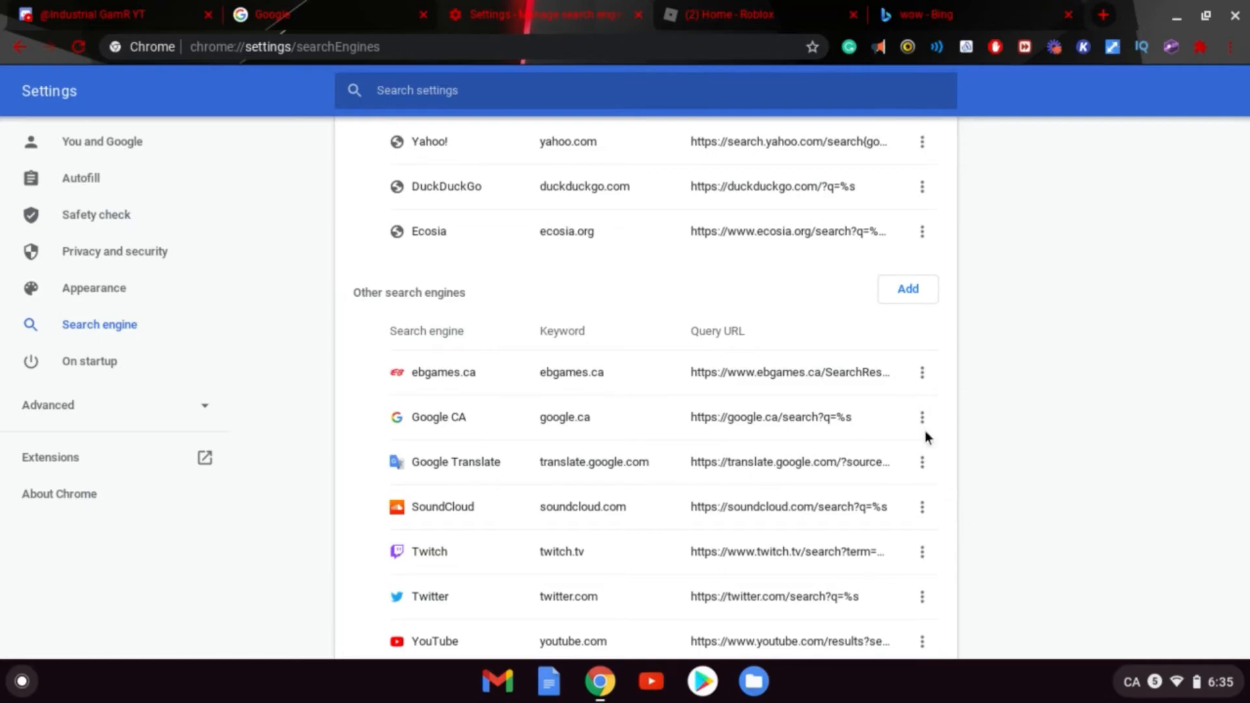
pyautogui.moveTo(943, 434)
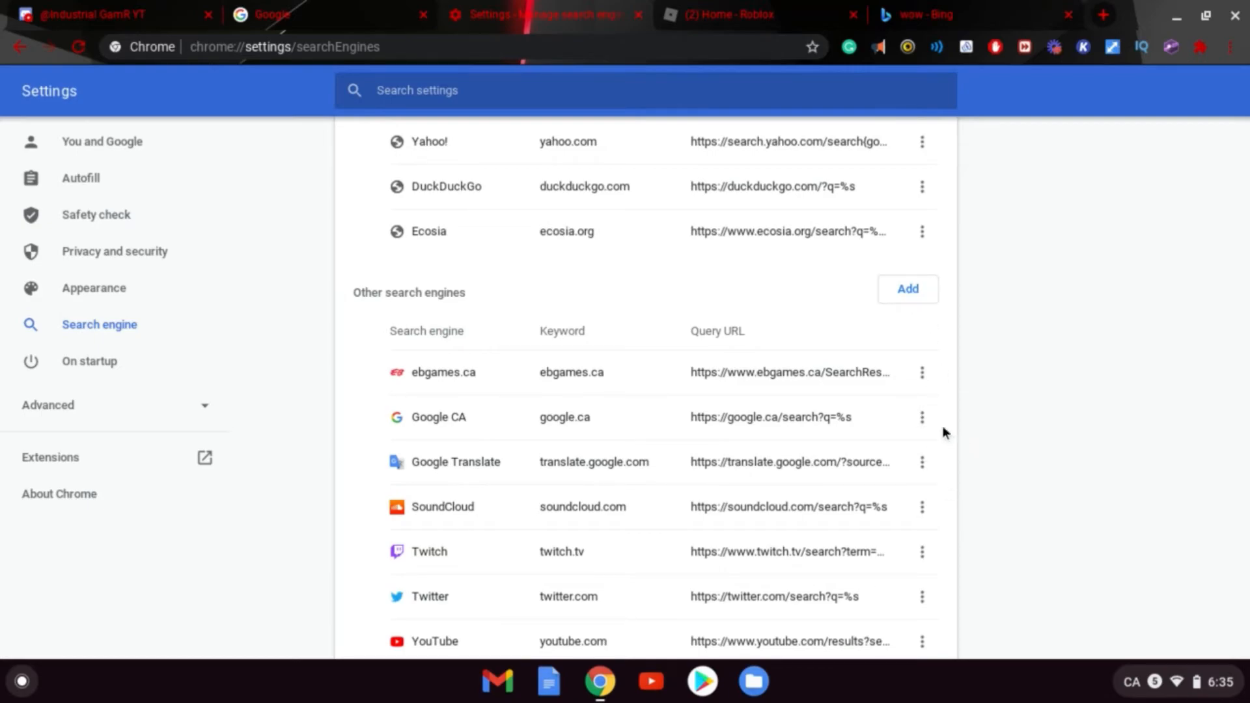
# Choose Make default from Google CA's options menu
pyautogui.click(922, 416)
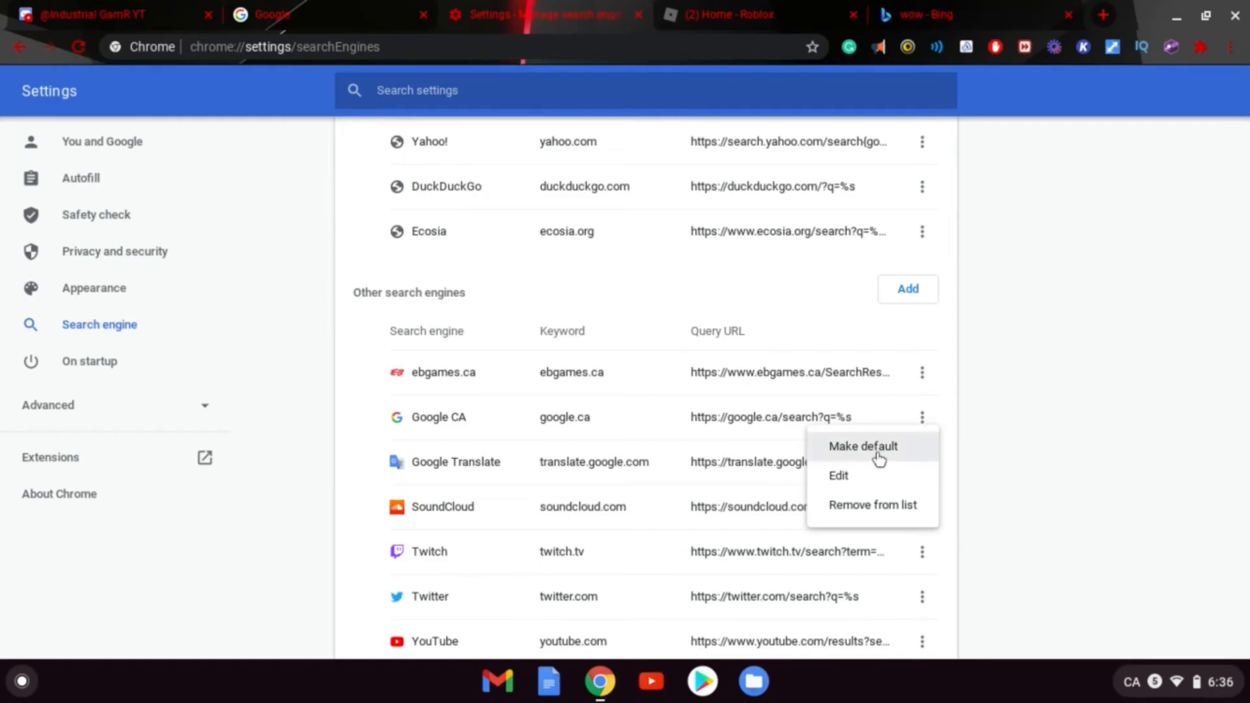
pyautogui.click(862, 445)
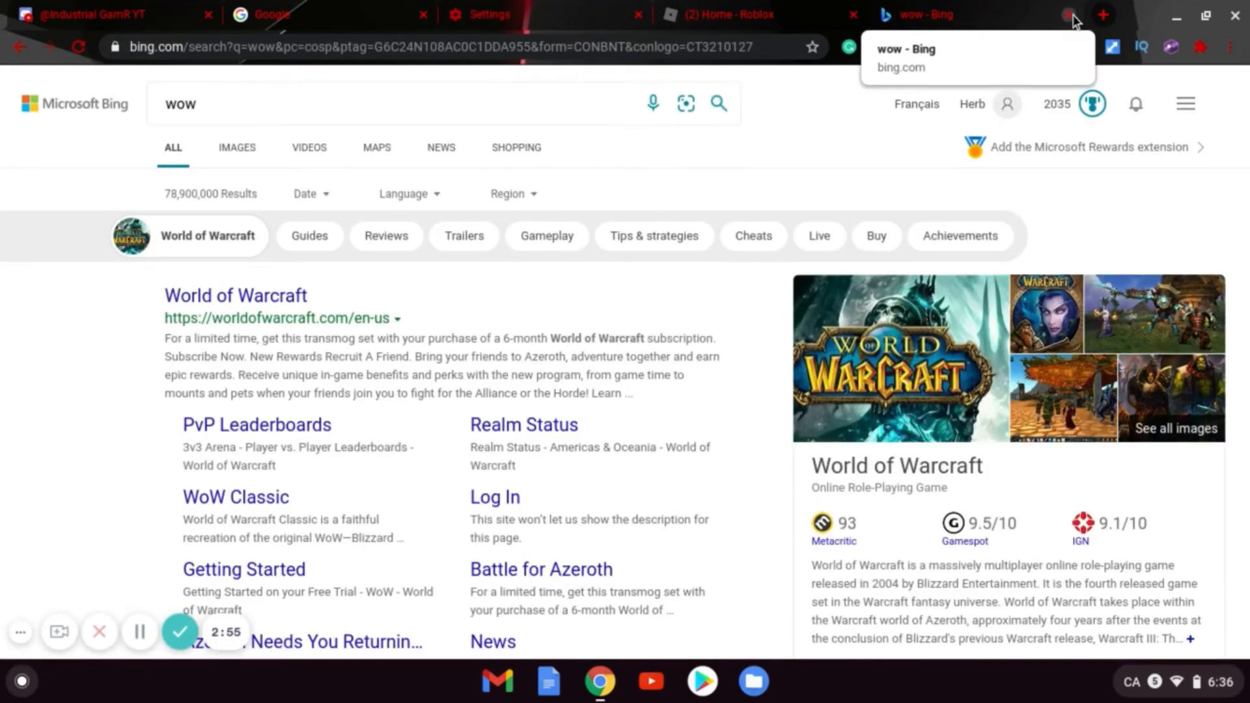
# Close the Bing results tab for 'wow'
pyautogui.click(1104, 13)
pyautogui.write('wow')
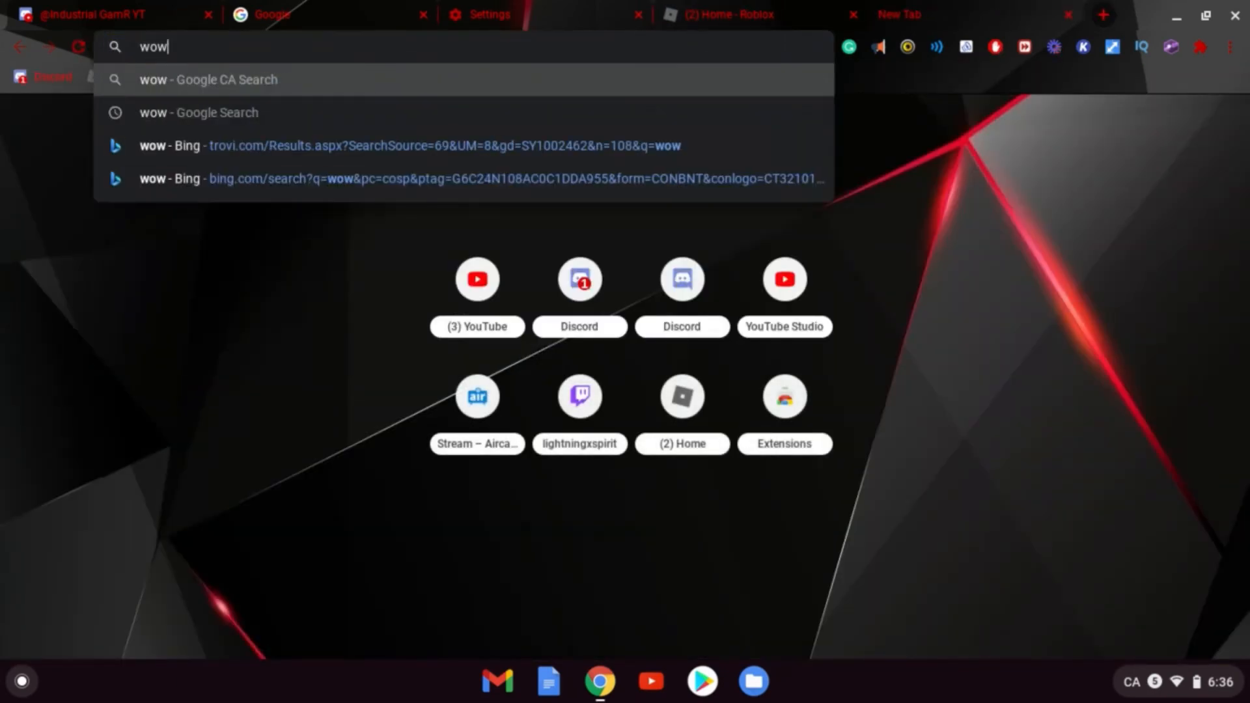